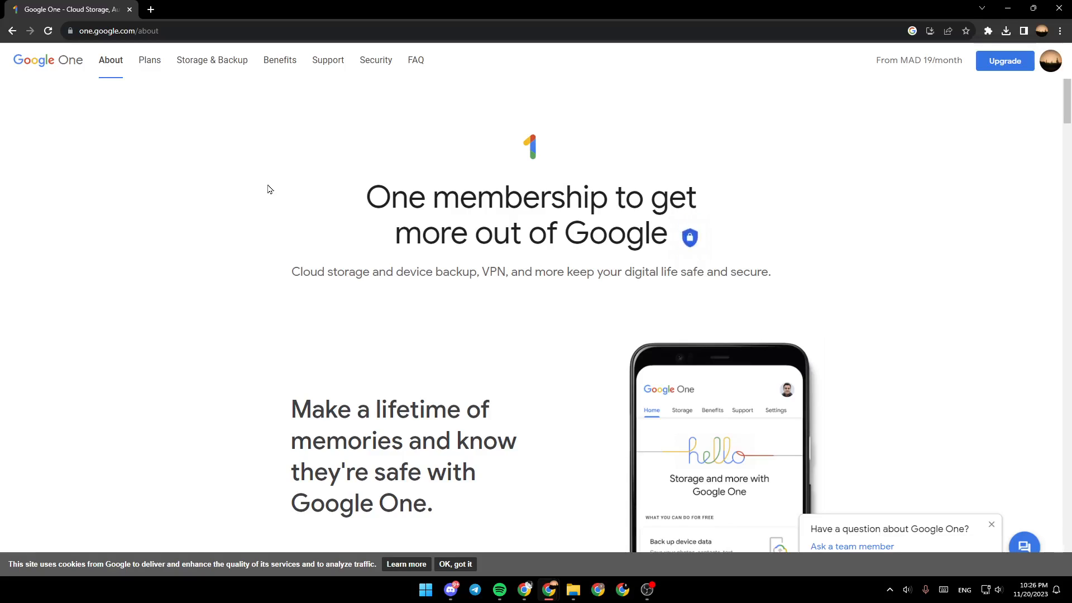
Step: Dismiss the cookie banner and the 'Have a question about Google One?' chat popup
{"action": "left_click", "coordinate": [455, 564]}
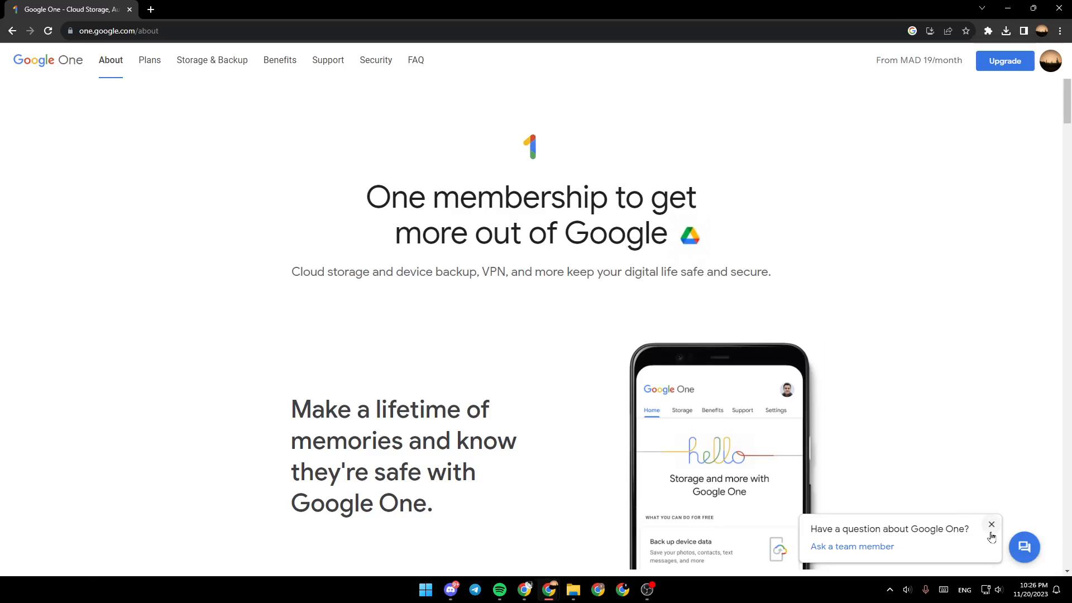
{"action": "left_click", "coordinate": [991, 525]}
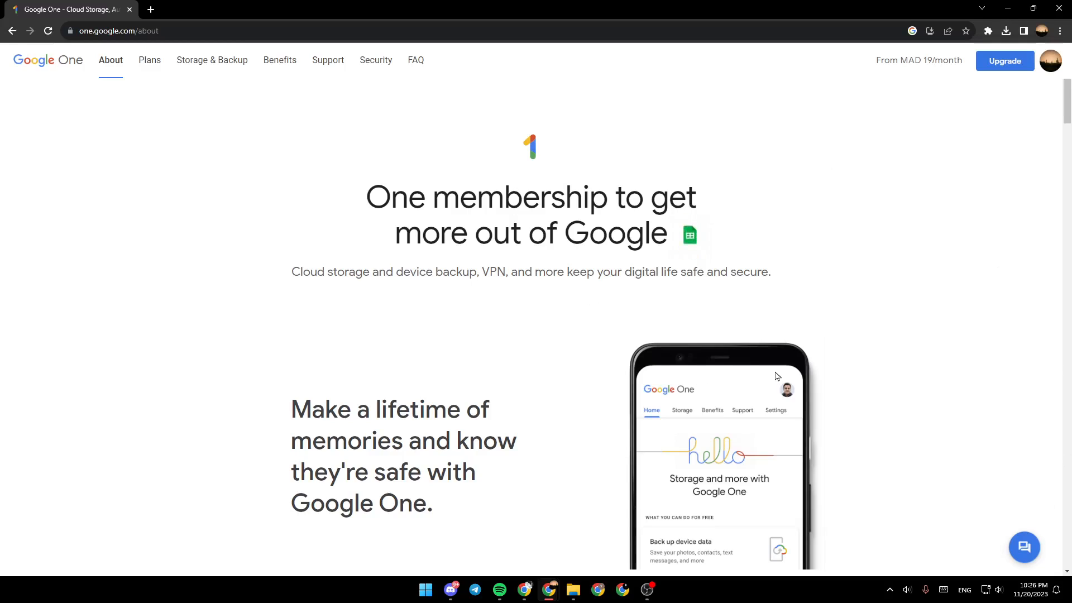
{"action": "mouse_move", "coordinate": [796, 178]}
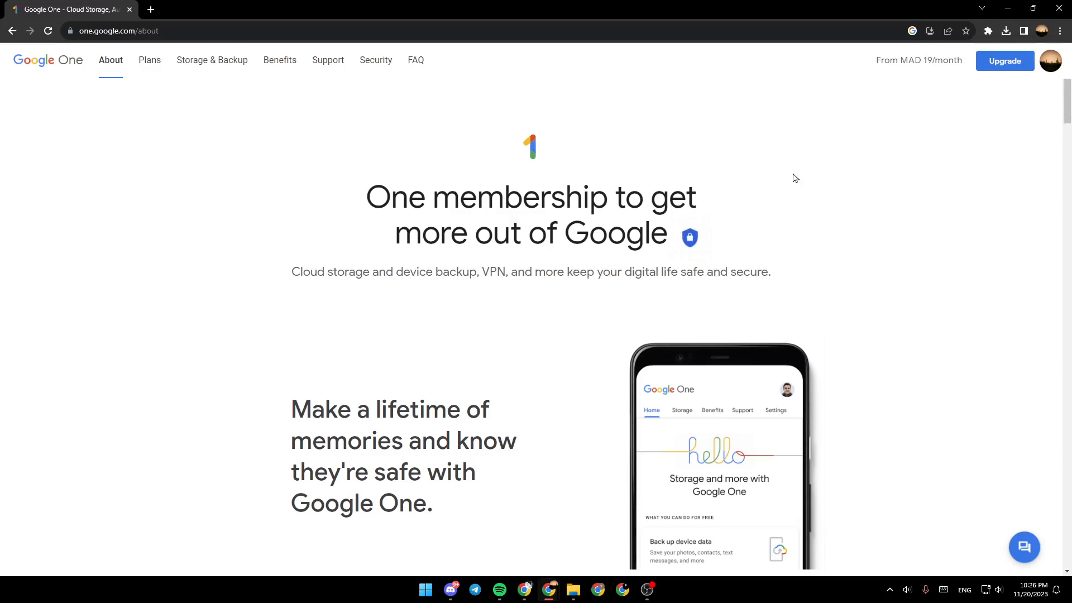
{"action": "mouse_move", "coordinate": [354, 164]}
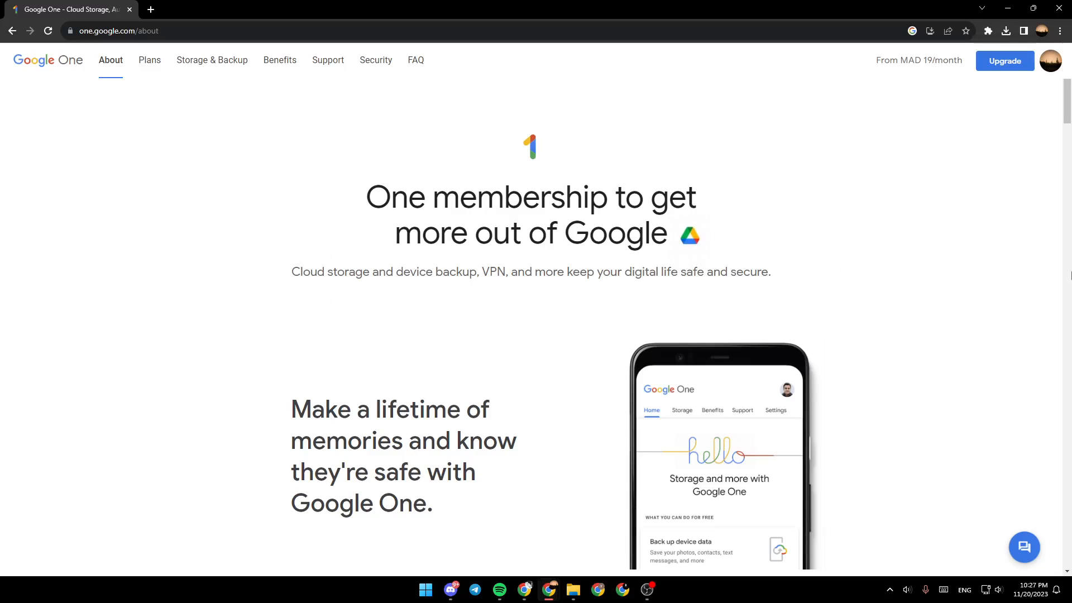
{"action": "scroll", "scroll_direction": "down", "scroll_amount": 3}
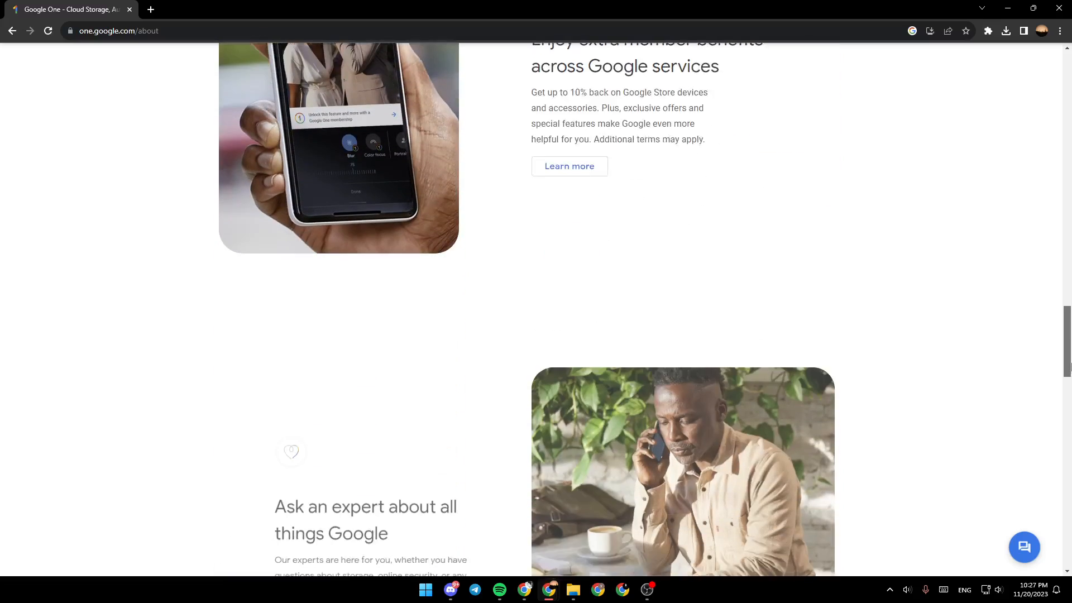
{"action": "scroll", "scroll_direction": "up", "scroll_amount": 3}
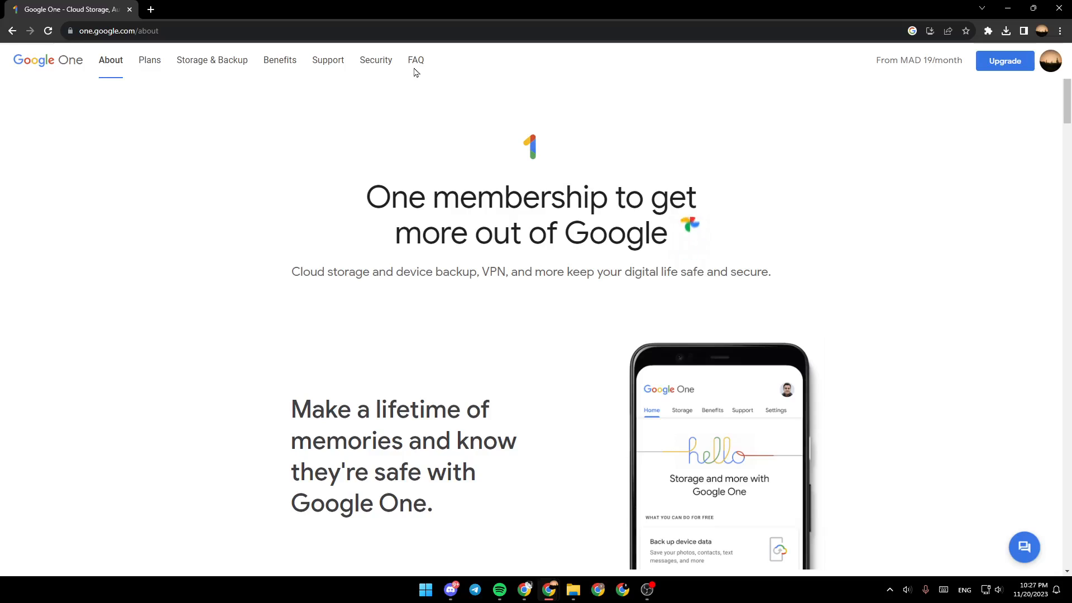
{"action": "mouse_move", "coordinate": [87, 81]}
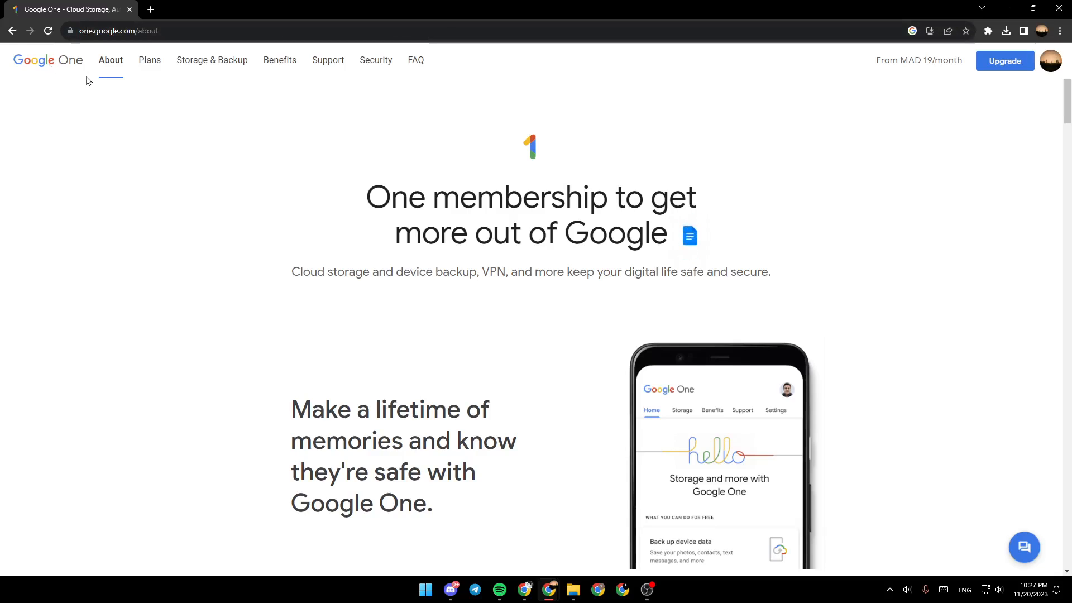
{"action": "mouse_move", "coordinate": [213, 60]}
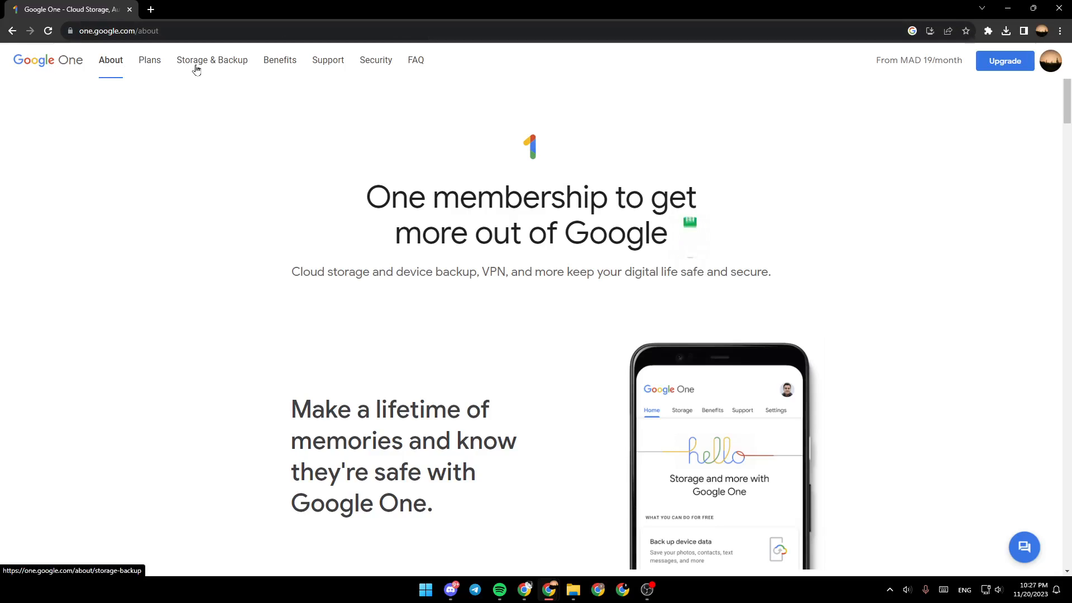
{"action": "mouse_move", "coordinate": [358, 73]}
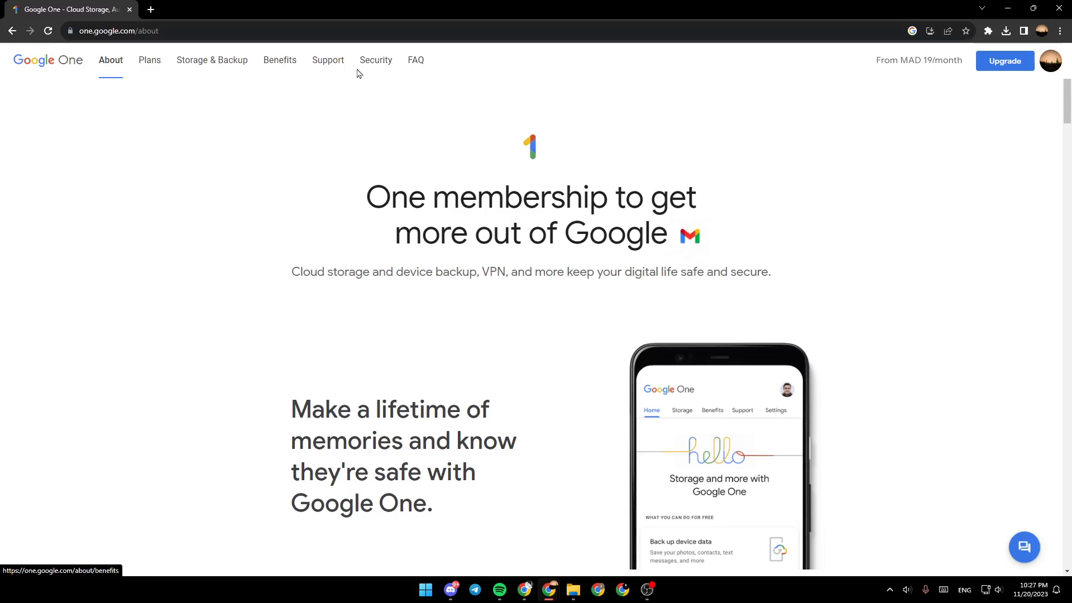
{"action": "mouse_move", "coordinate": [415, 60]}
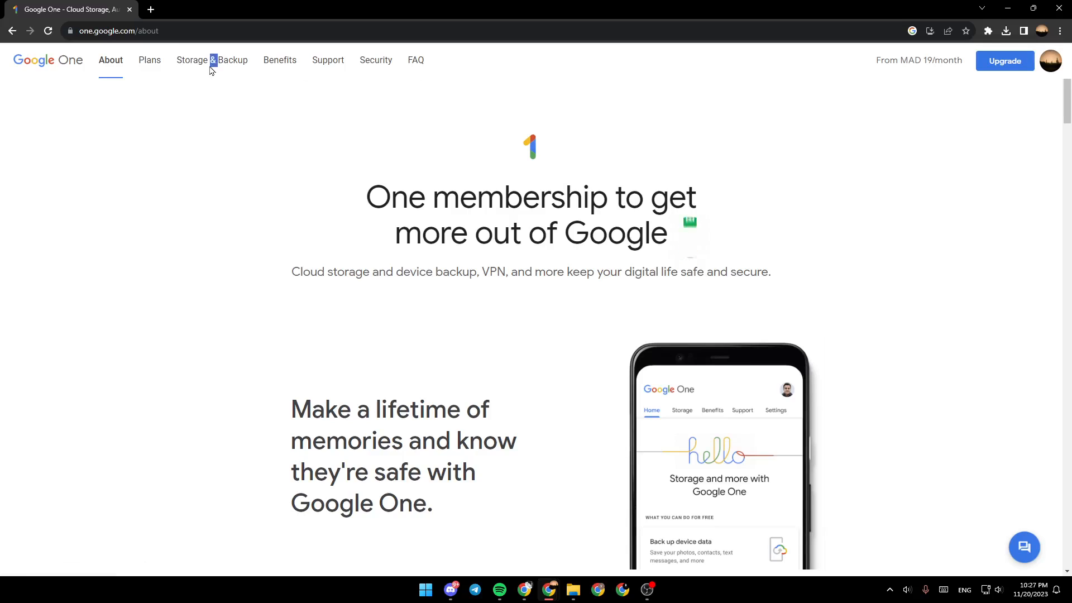
Step: Go to the Storage & Backup tab about memories stored securely in the cloud
{"action": "left_click", "coordinate": [212, 60]}
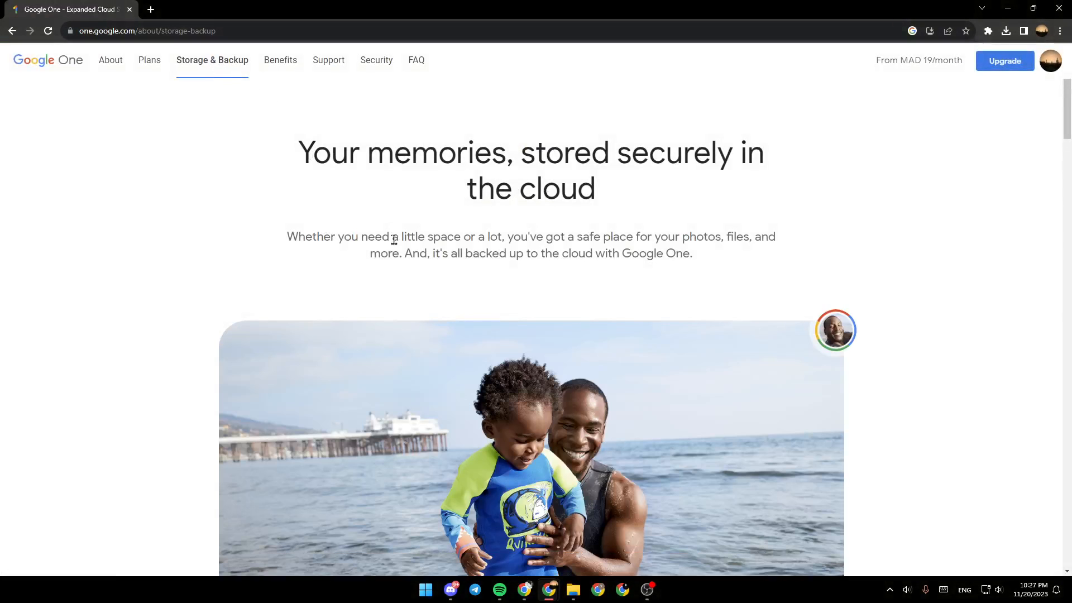
{"action": "mouse_move", "coordinate": [356, 242]}
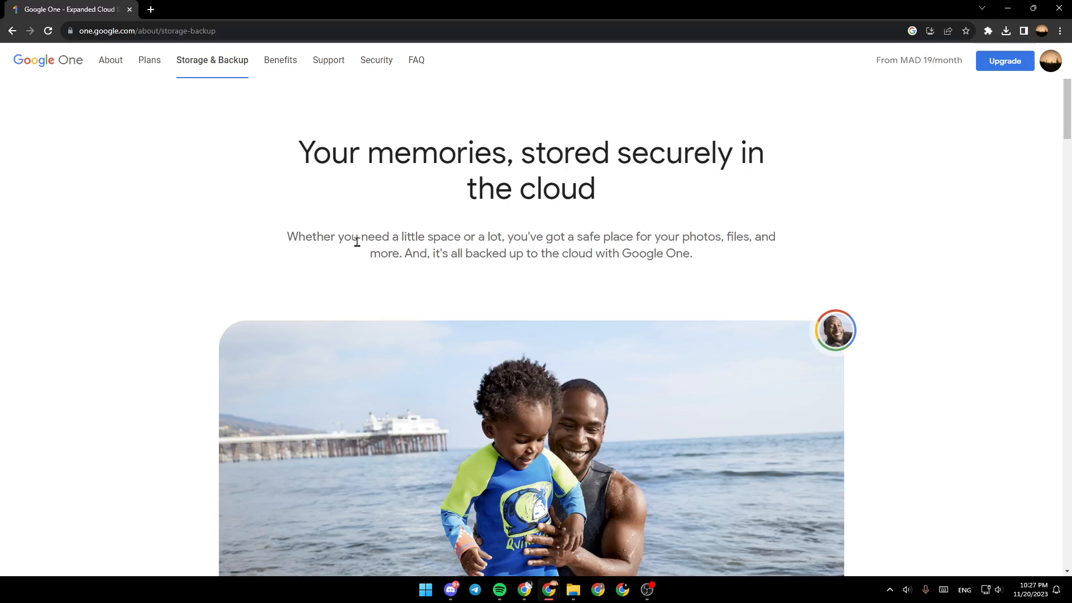
{"action": "mouse_move", "coordinate": [497, 242]}
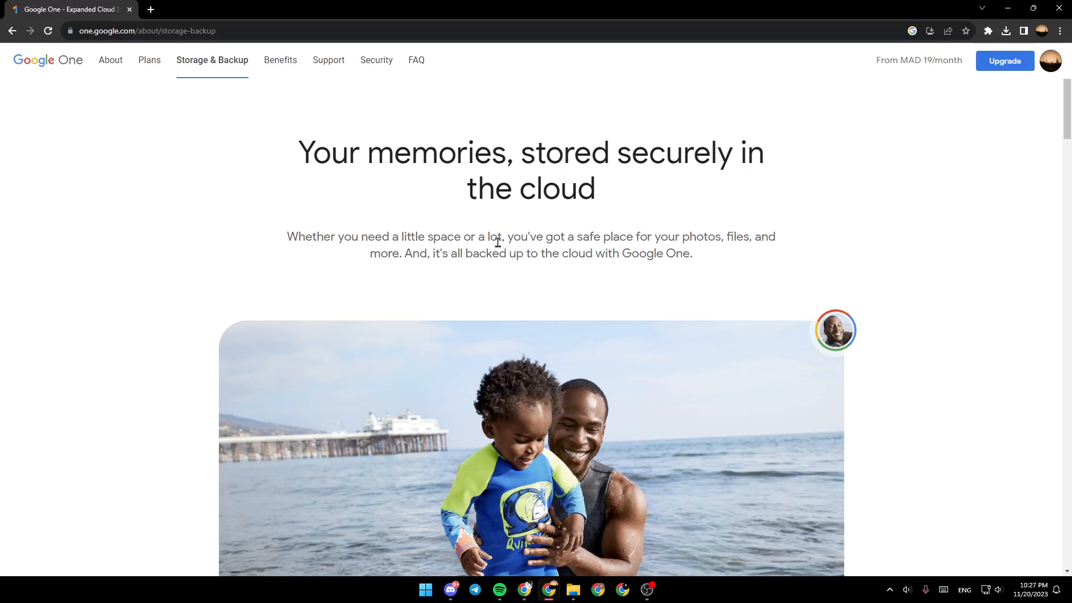
{"action": "mouse_move", "coordinate": [711, 236]}
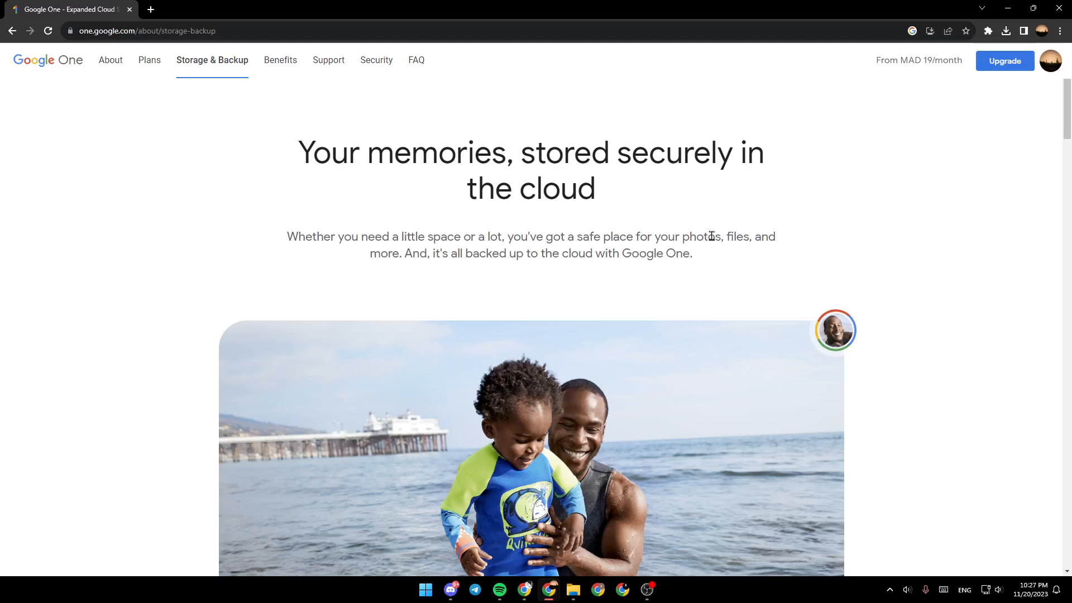
{"action": "mouse_move", "coordinate": [426, 256]}
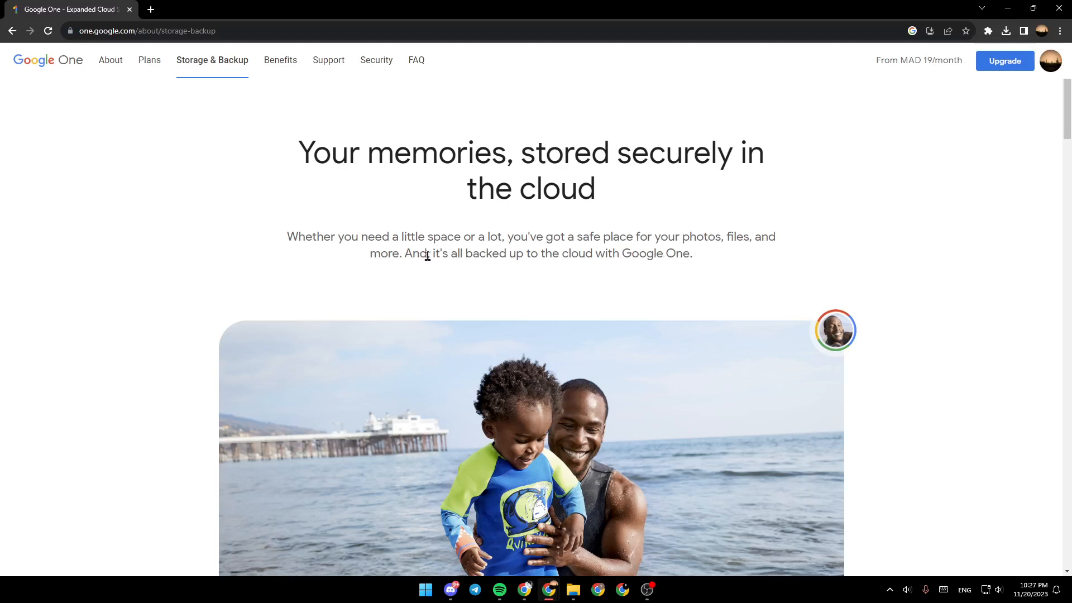
{"action": "mouse_move", "coordinate": [475, 285]}
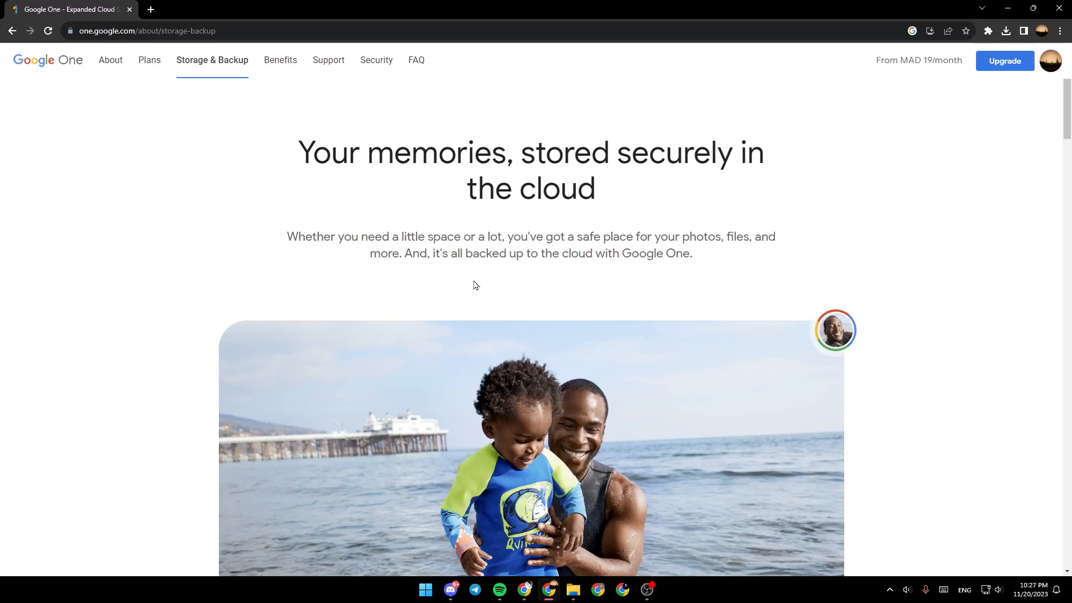
{"action": "mouse_move", "coordinate": [636, 273]}
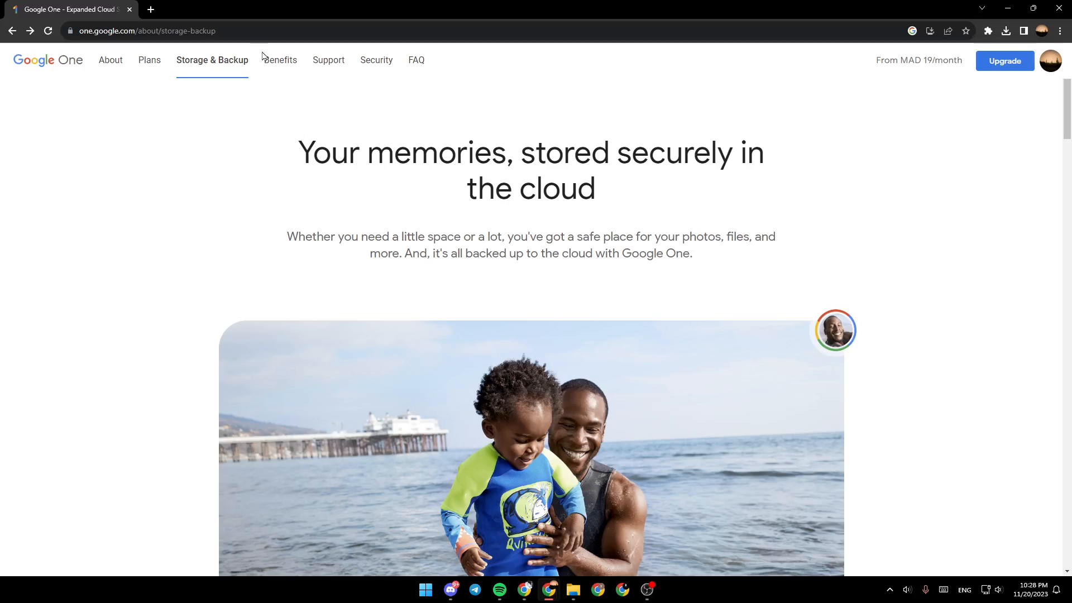
Step: Enter one.google.com in Chrome's address bar to reach the Google One home
{"action": "left_click", "coordinate": [158, 31]}
{"action": "type", "text": "https://one.google.com"}
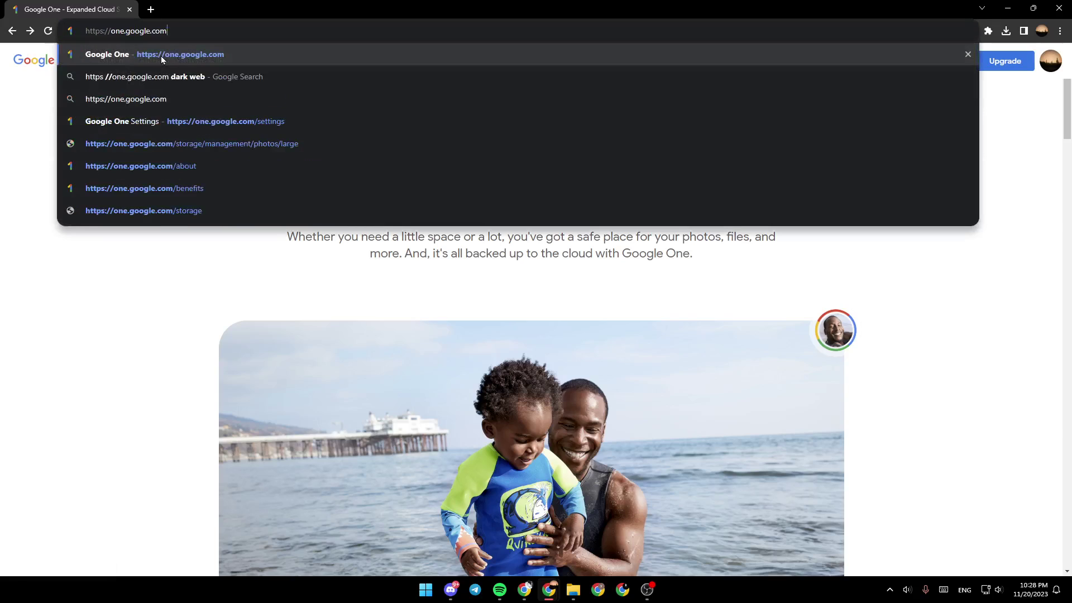
{"action": "mouse_move", "coordinate": [196, 44]}
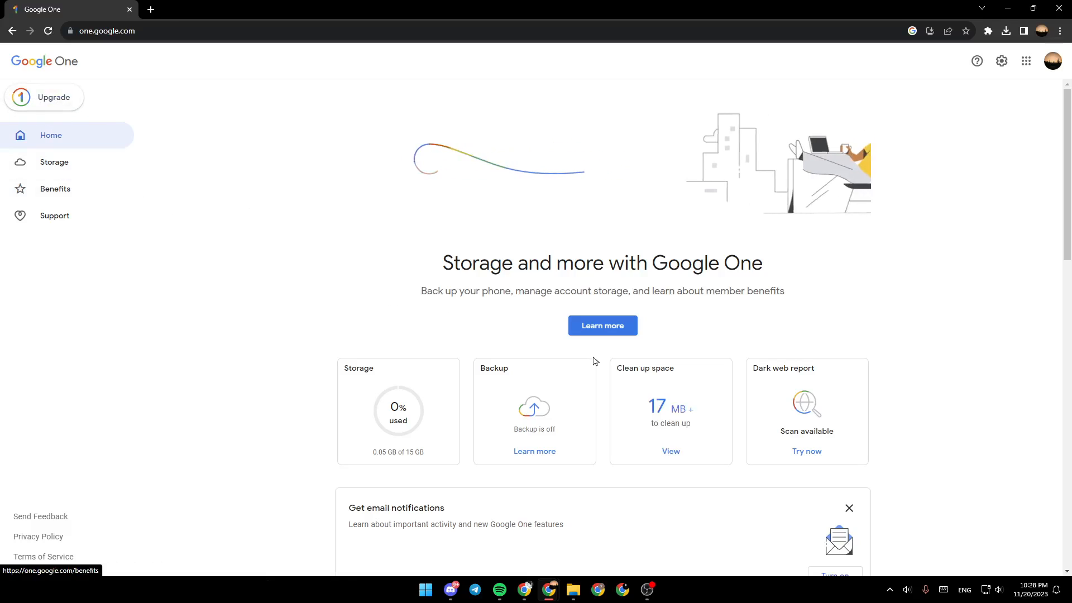
Step: Scroll the home page down to 'Pick the plan that's right for you', then go to Storage
{"action": "scroll", "scroll_direction": "down", "scroll_amount": 3}
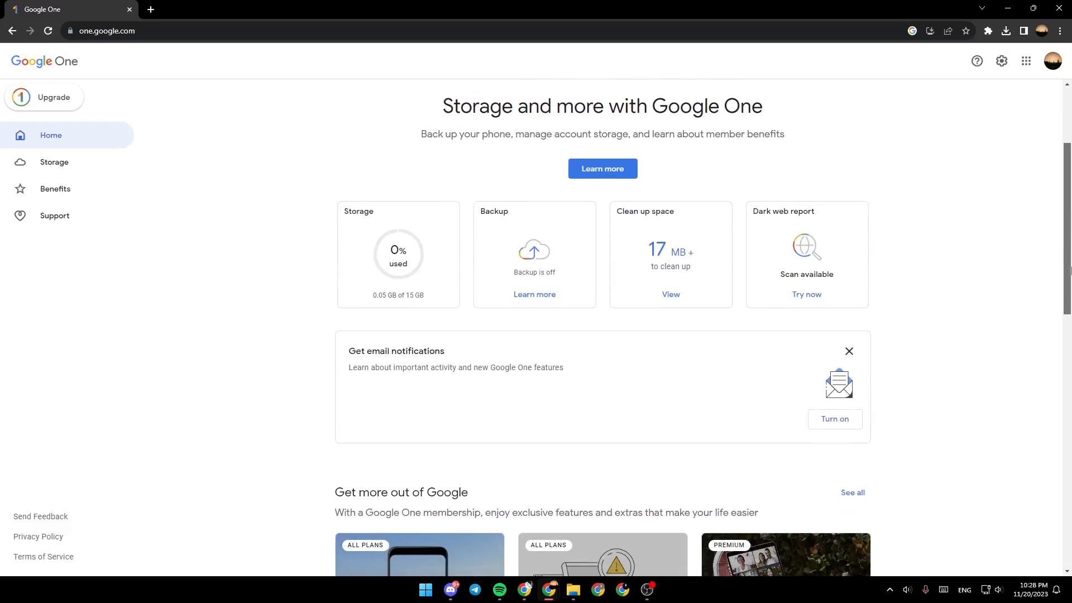
{"action": "mouse_move", "coordinate": [395, 280]}
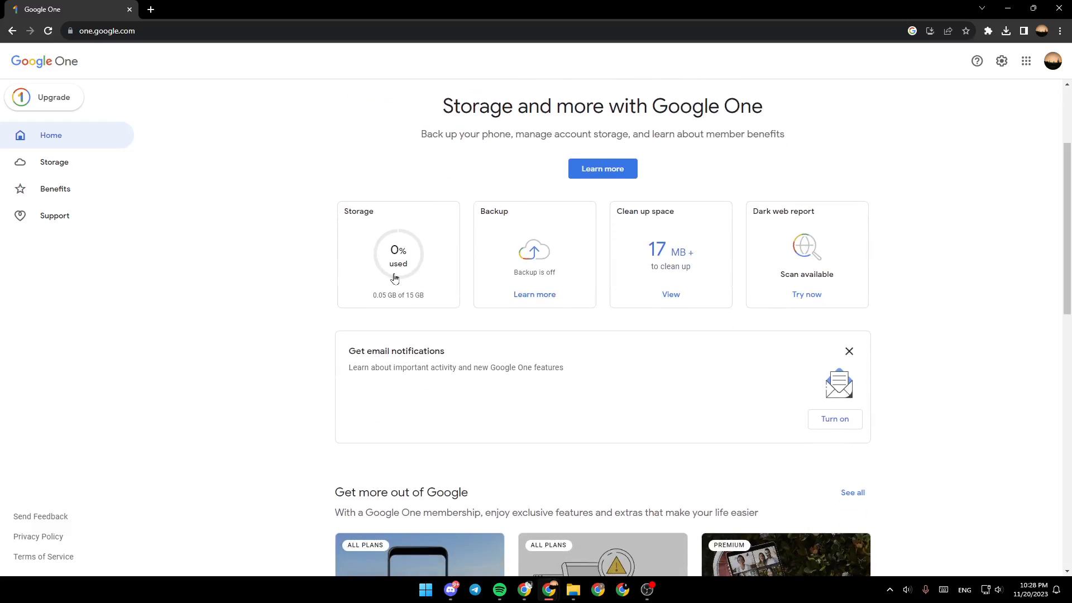
{"action": "mouse_move", "coordinate": [549, 272]}
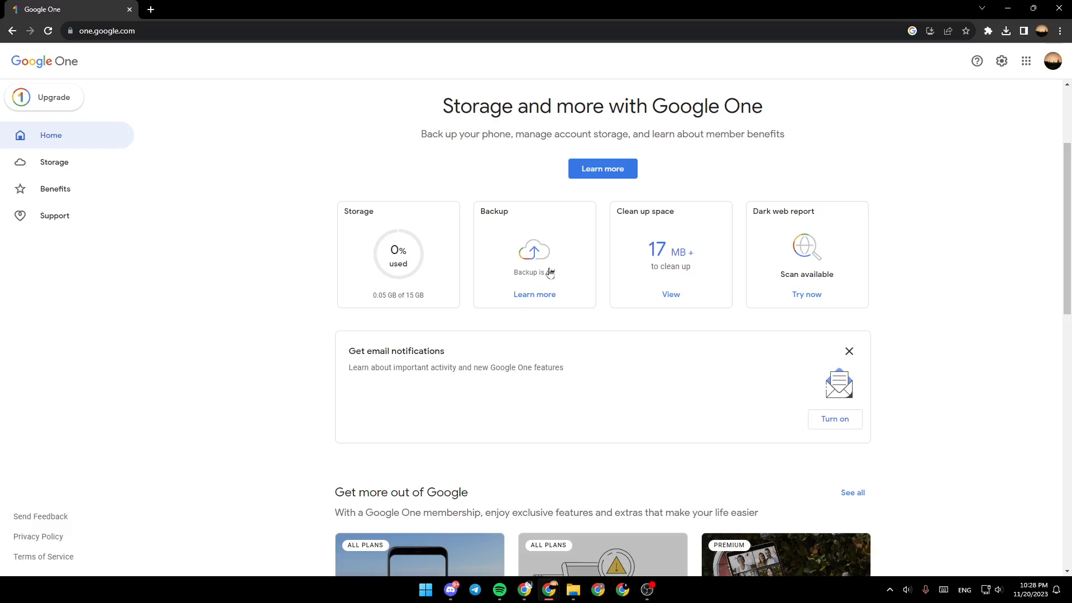
{"action": "mouse_move", "coordinate": [714, 236]}
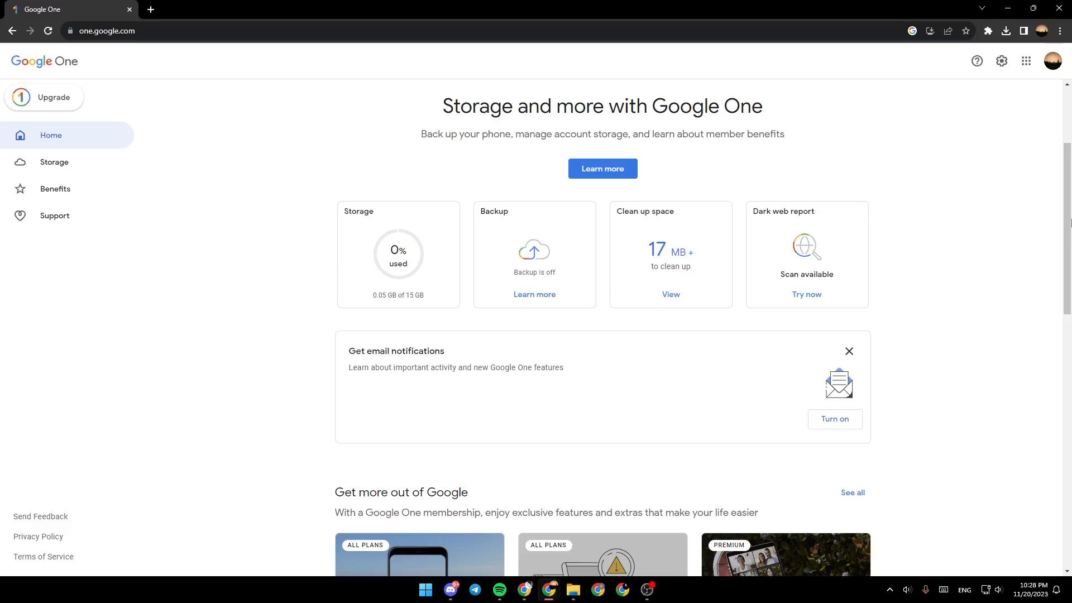
{"action": "scroll", "scroll_direction": "down", "scroll_amount": 3}
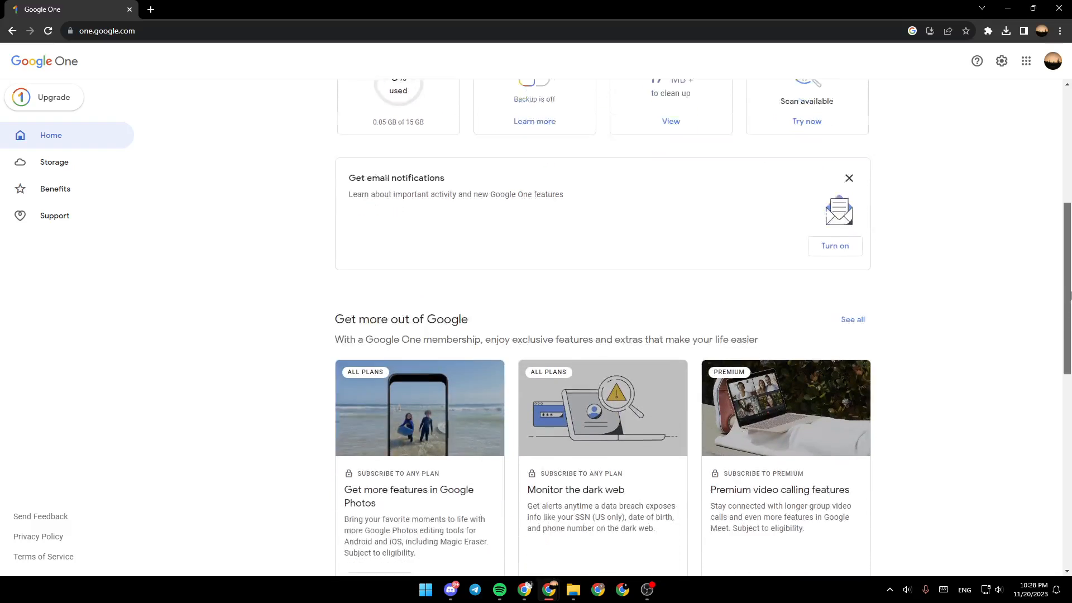
{"action": "scroll", "scroll_direction": "down", "scroll_amount": 3}
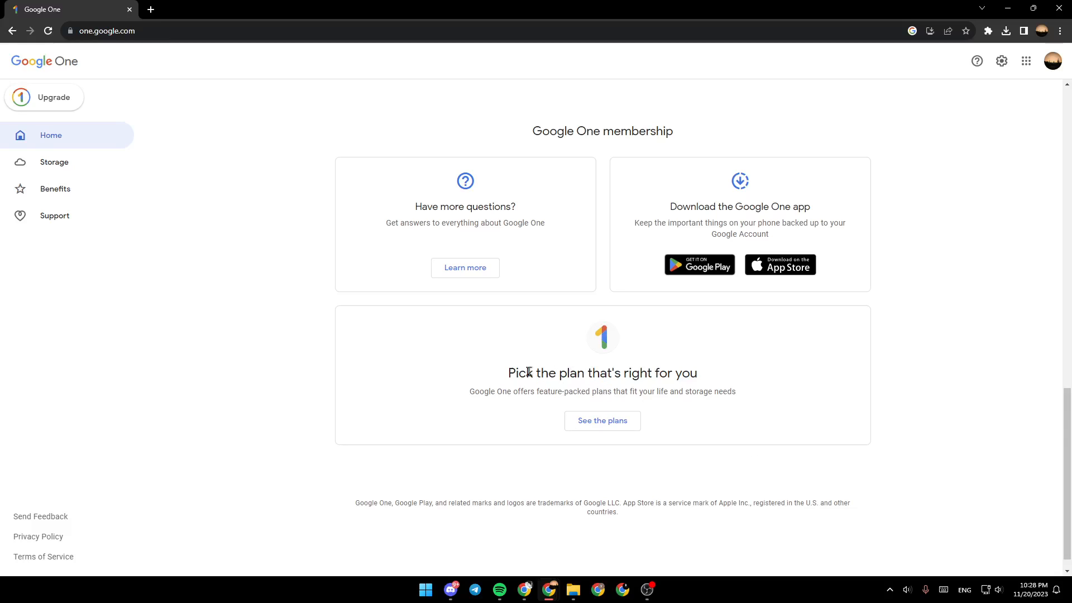
{"action": "mouse_move", "coordinate": [507, 378]}
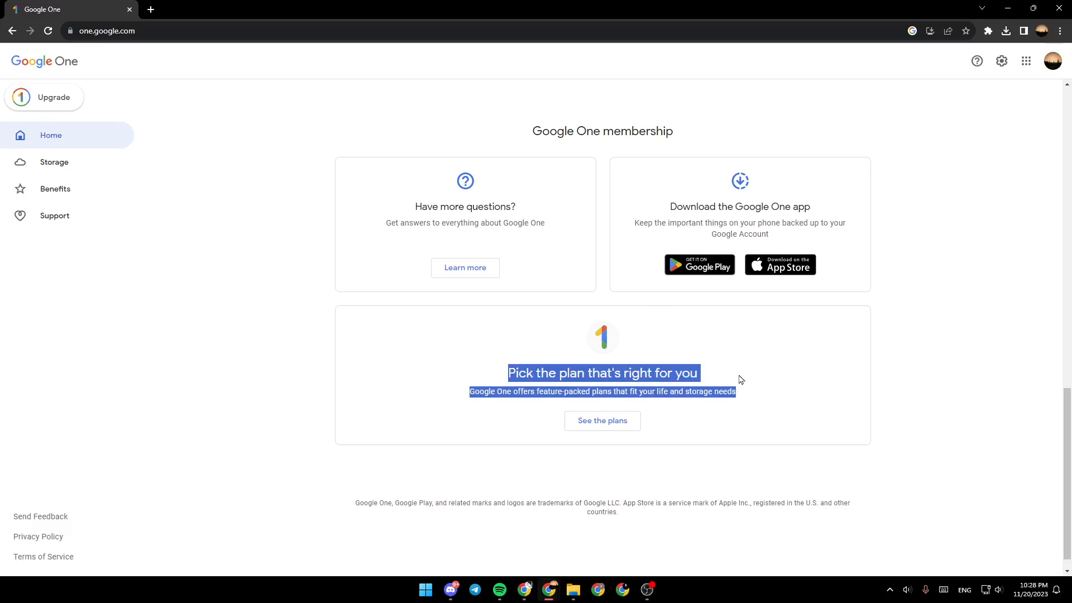
{"action": "left_click", "coordinate": [54, 162]}
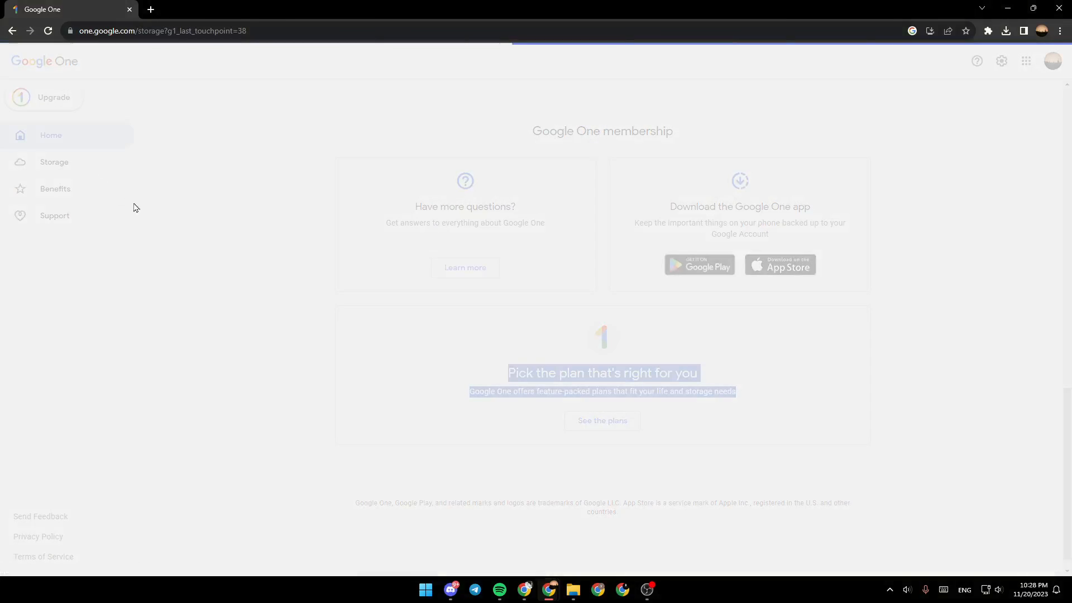
Step: Review the 15 GB, Basic and Standard plans under Get more storage, then return Home
{"action": "left_click", "coordinate": [53, 161]}
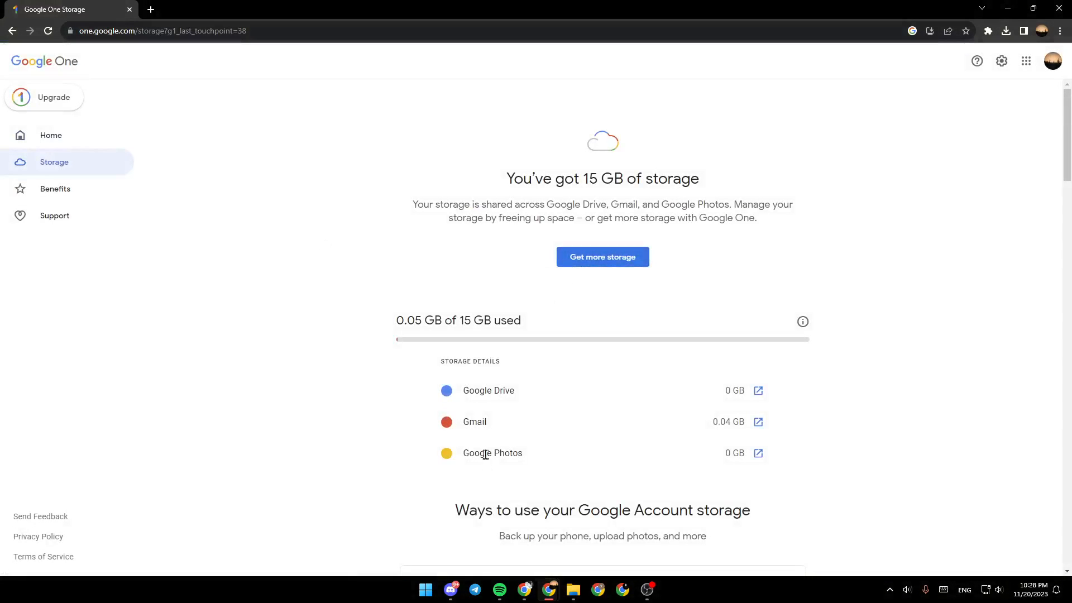
{"action": "left_click", "coordinate": [603, 256]}
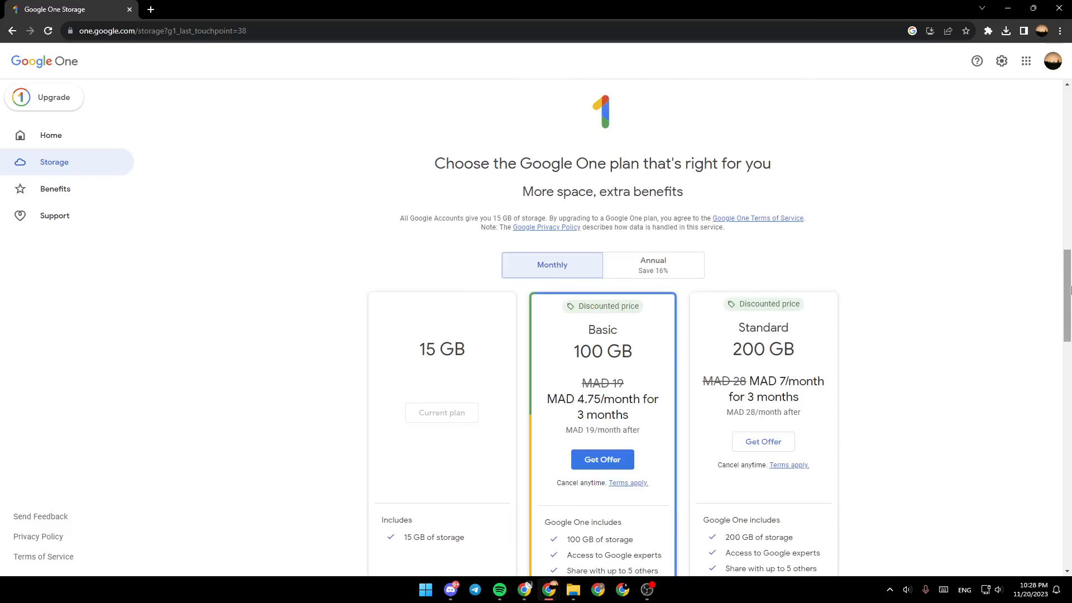
{"action": "scroll", "scroll_direction": "down", "scroll_amount": 3}
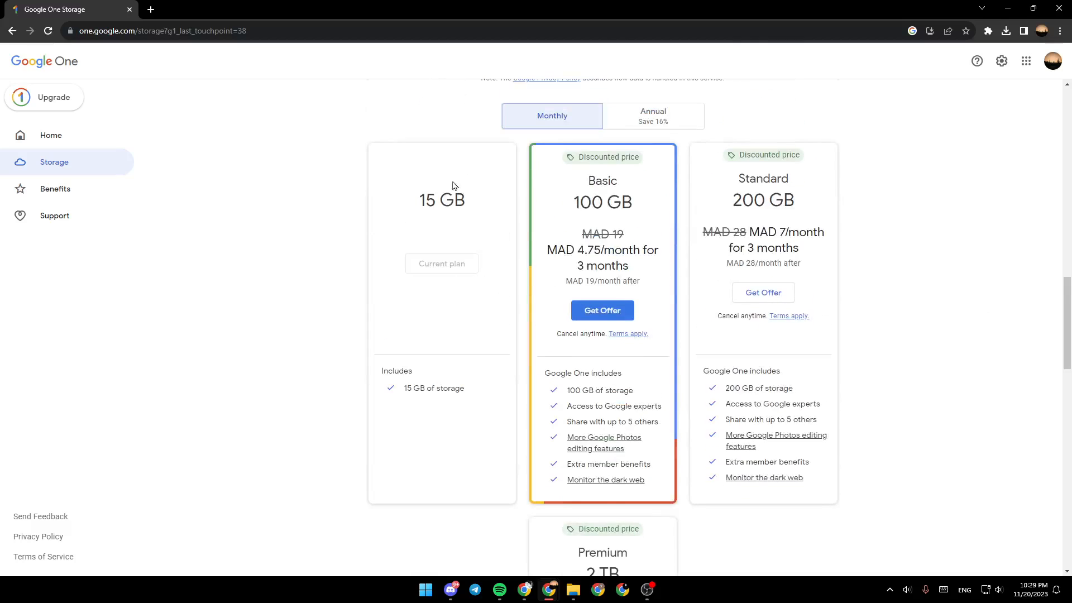
{"action": "mouse_move", "coordinate": [566, 274]}
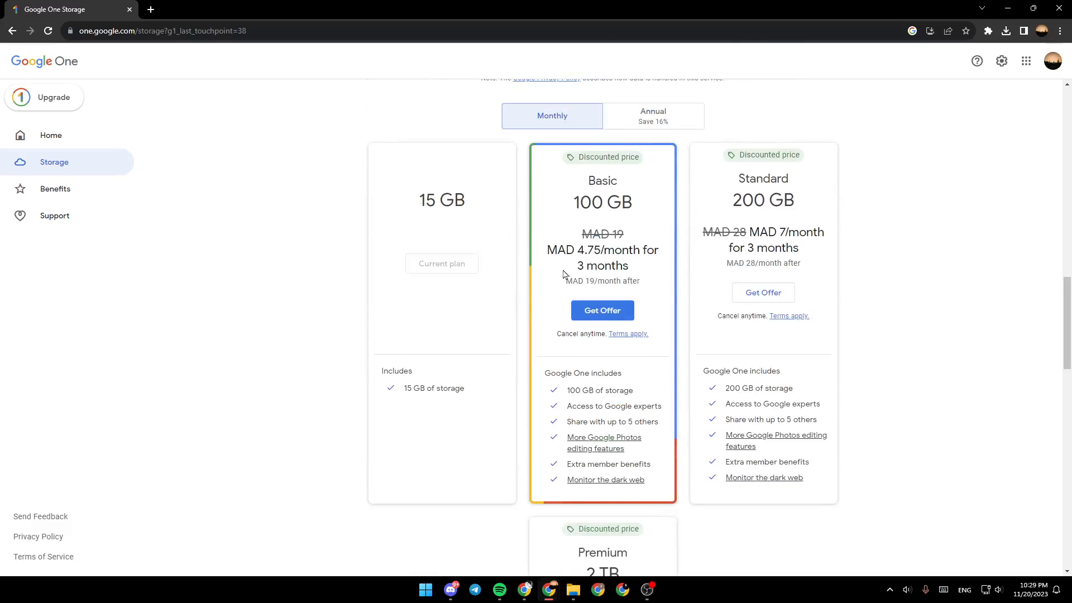
{"action": "mouse_move", "coordinate": [438, 317]}
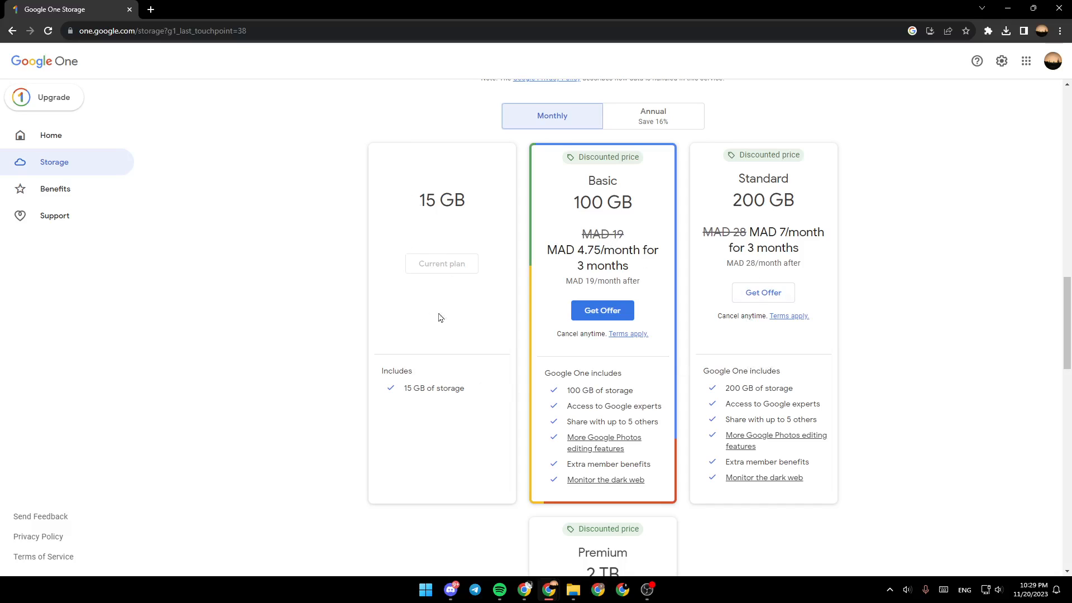
{"action": "mouse_move", "coordinate": [419, 198]}
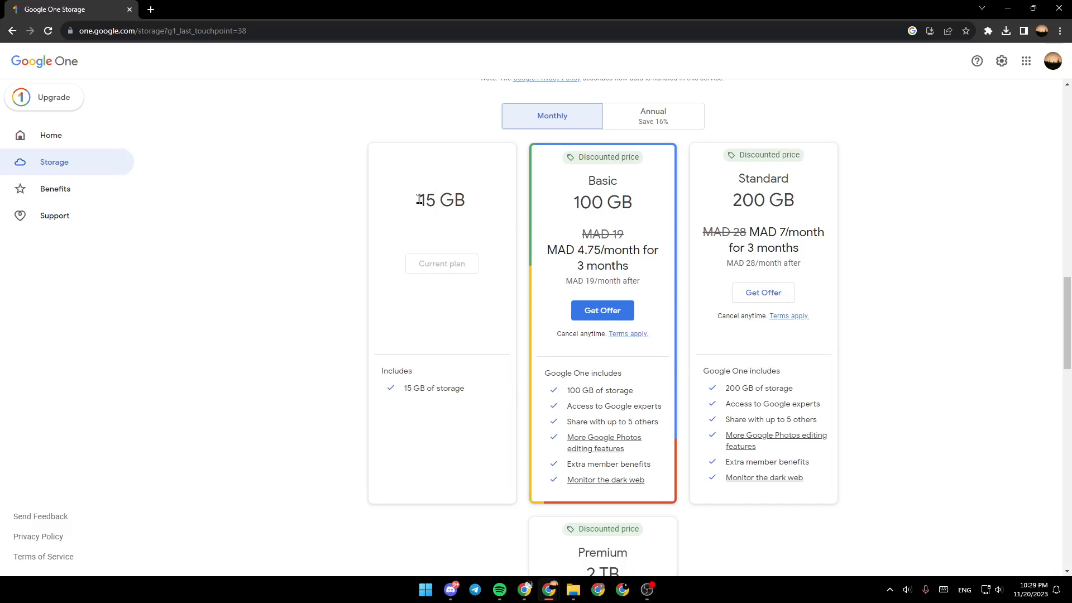
{"action": "mouse_move", "coordinate": [539, 345]}
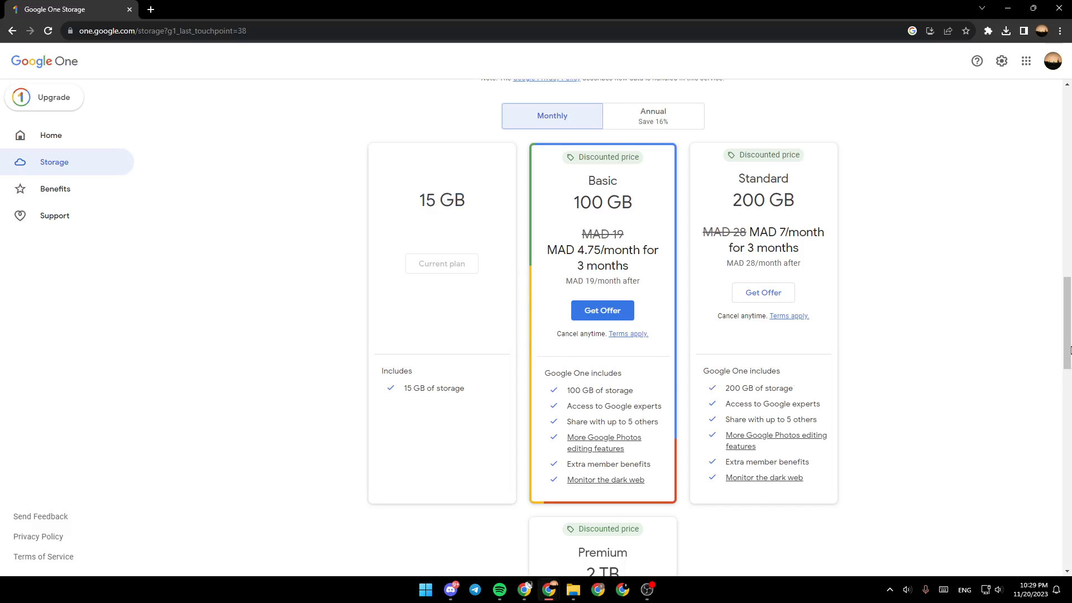
{"action": "scroll", "scroll_direction": "up", "scroll_amount": 3}
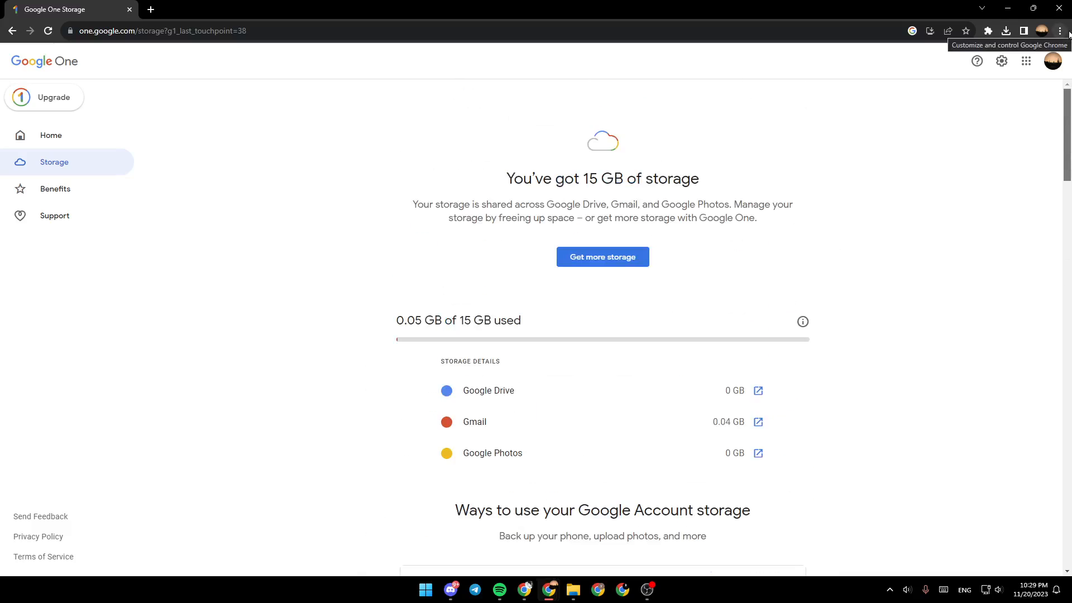
{"action": "left_click", "coordinate": [51, 135]}
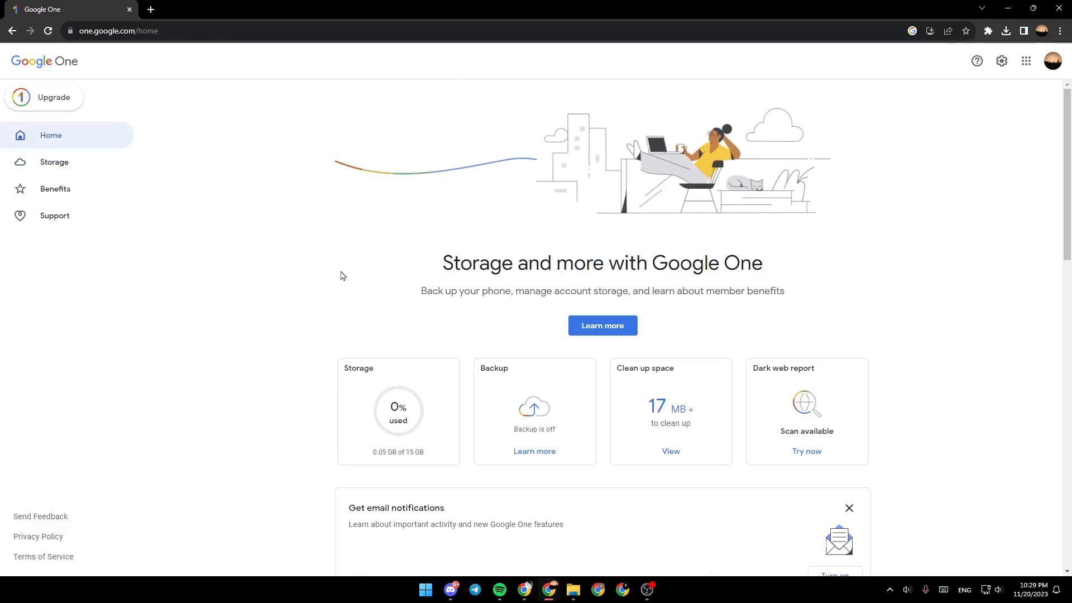